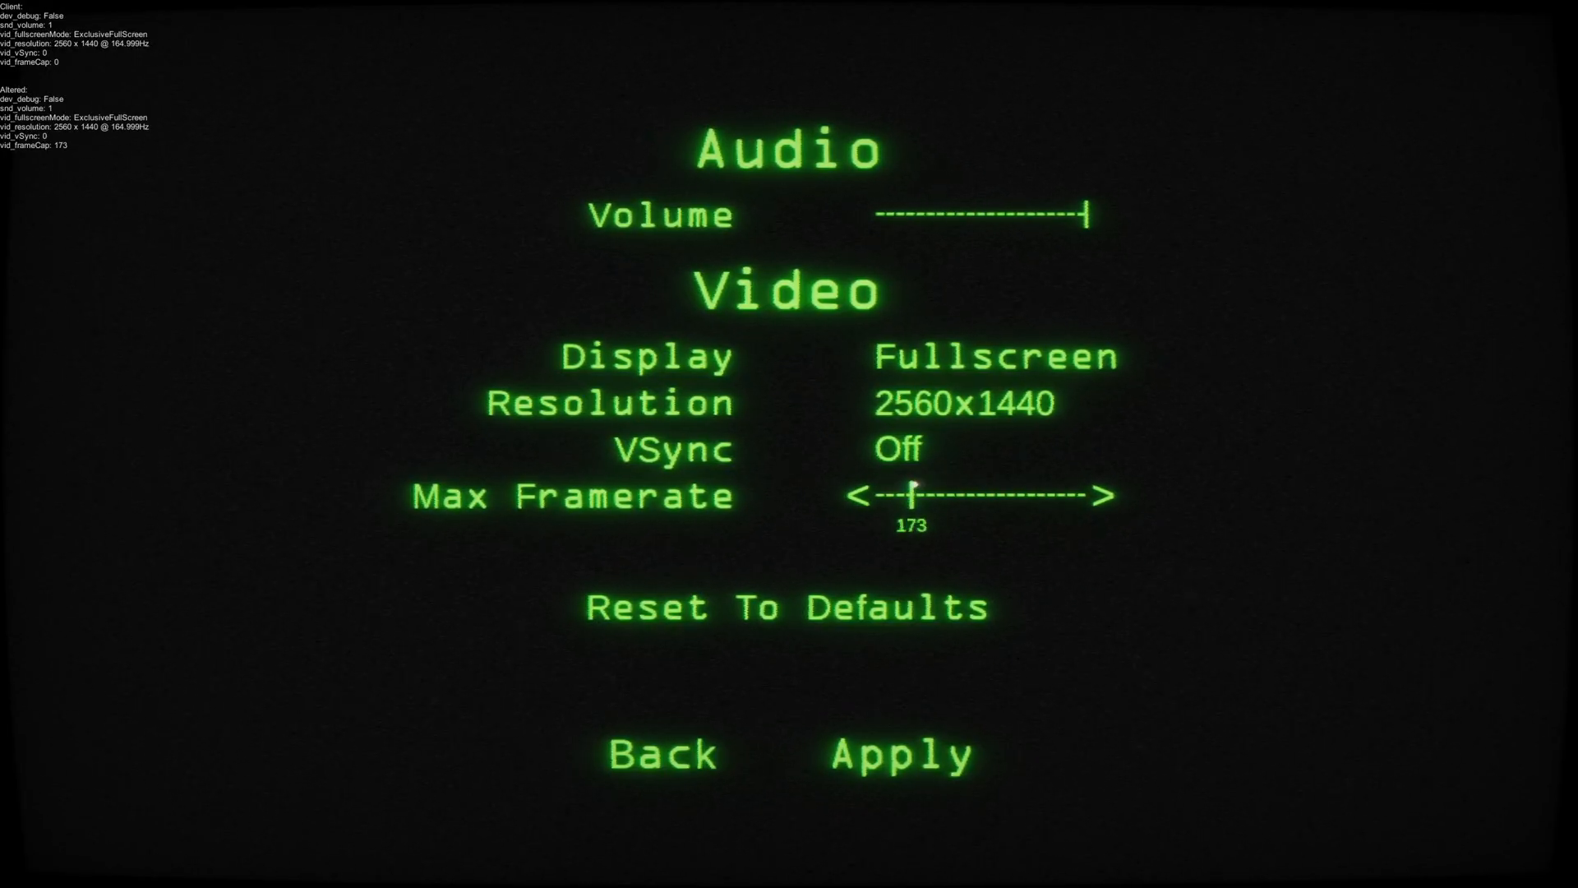
Scroll the Point Cloud itch.io page past the description and controls to the v0.4.3 download
click(661, 753)
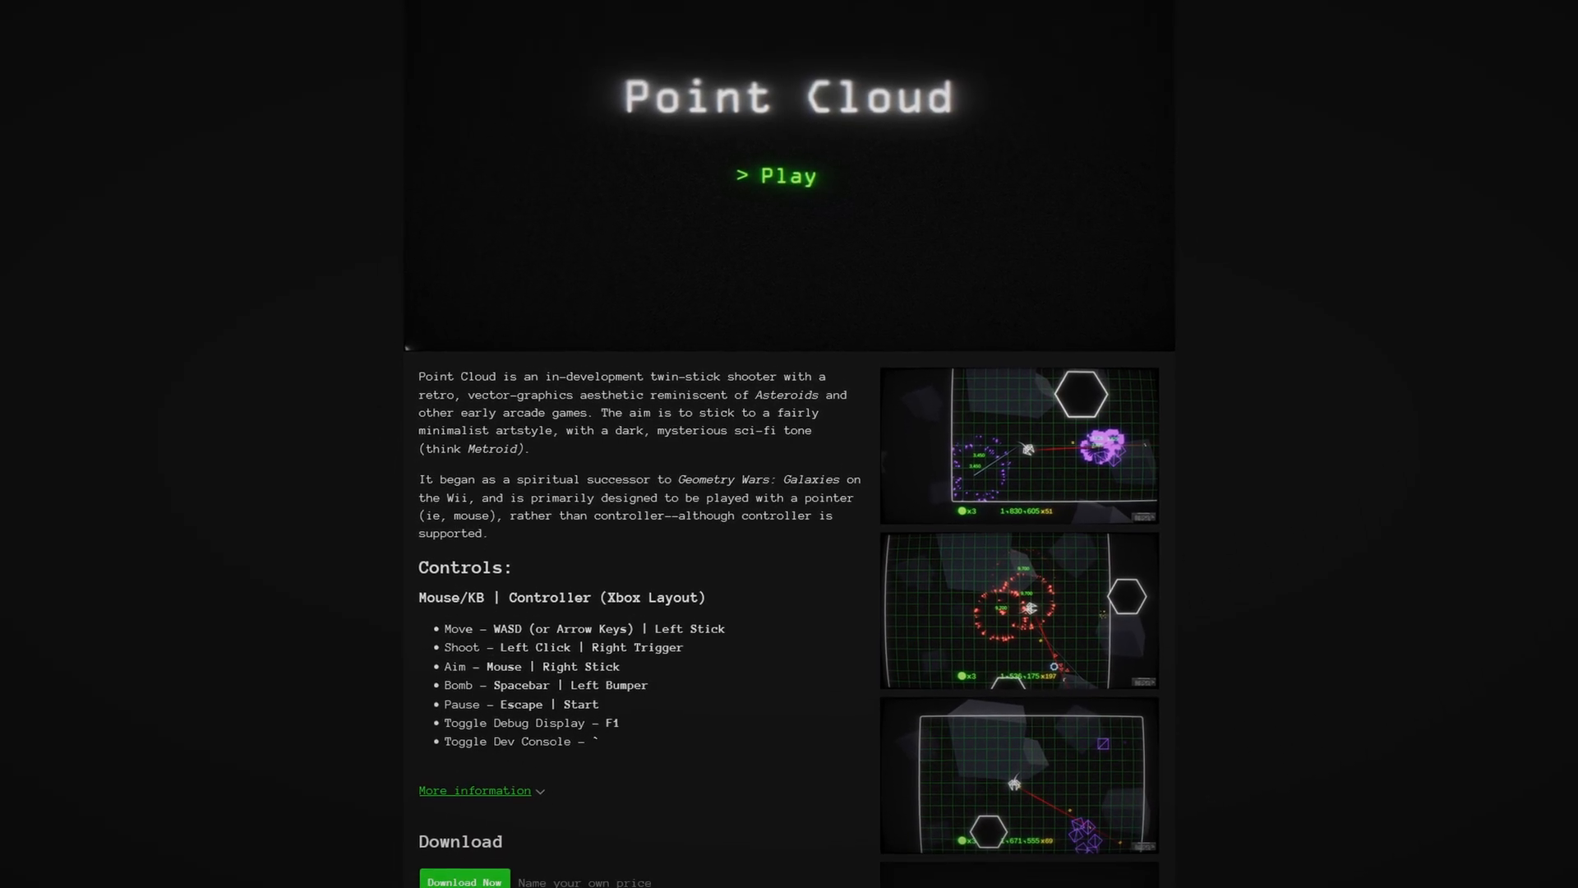
scroll(down, 3)
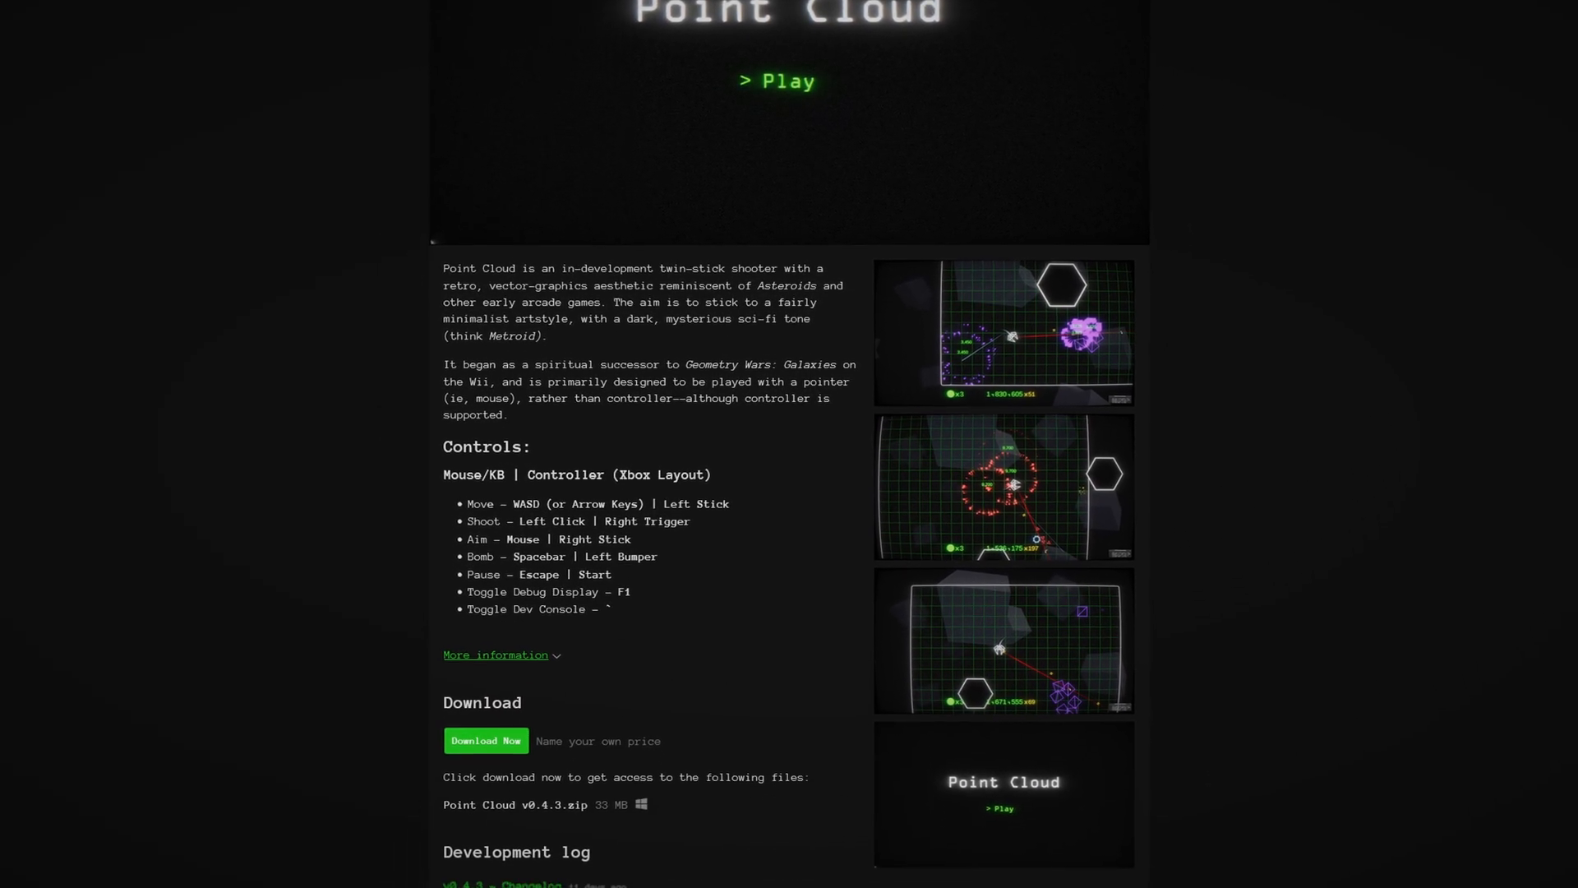
click(777, 81)
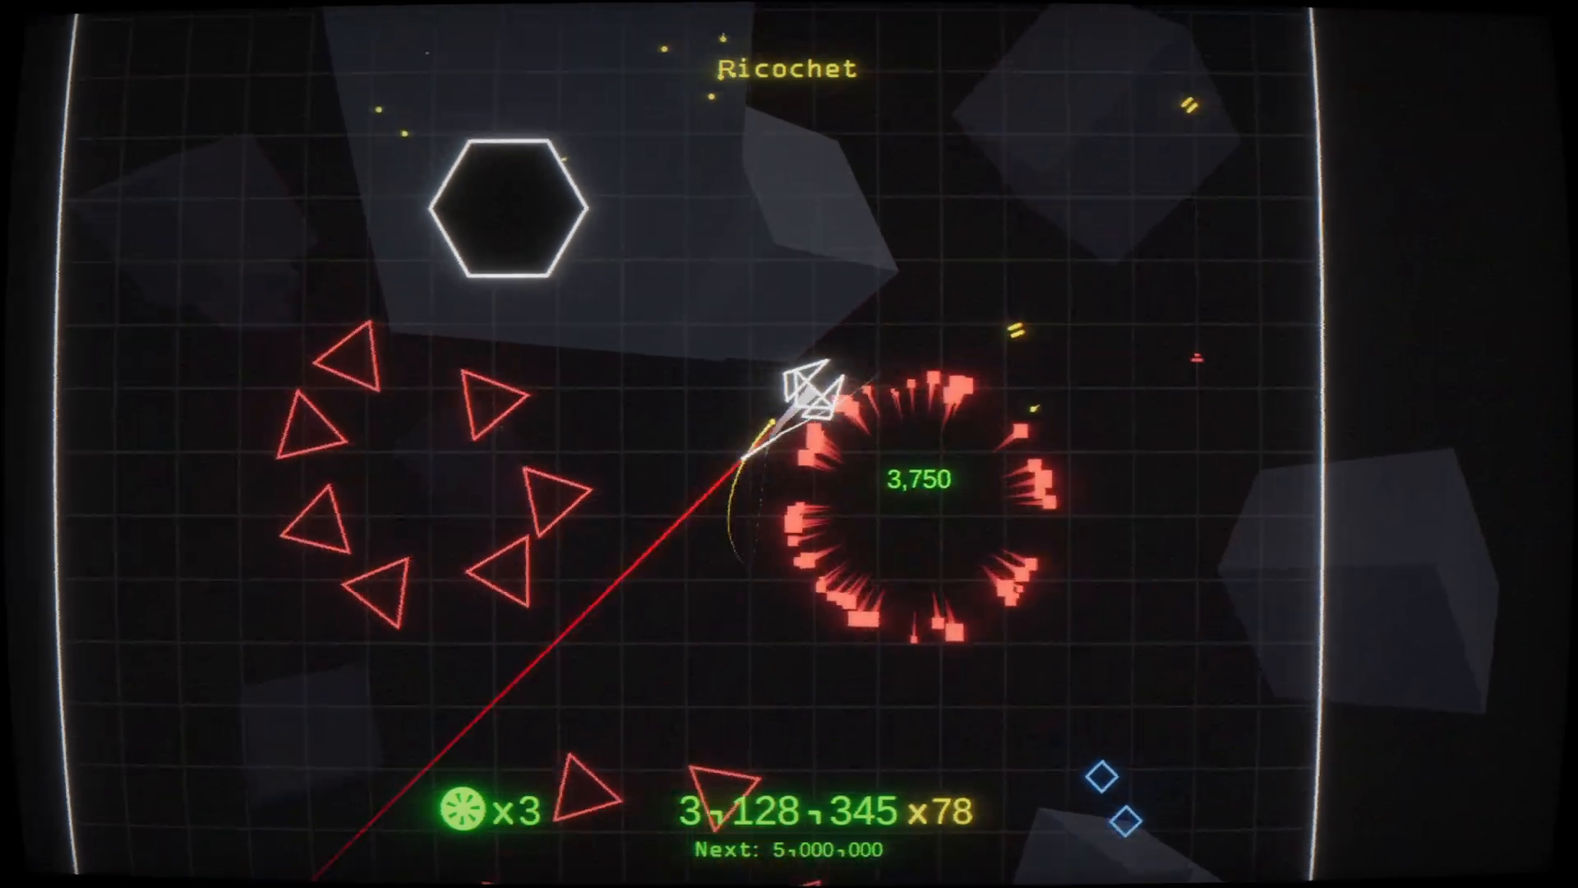